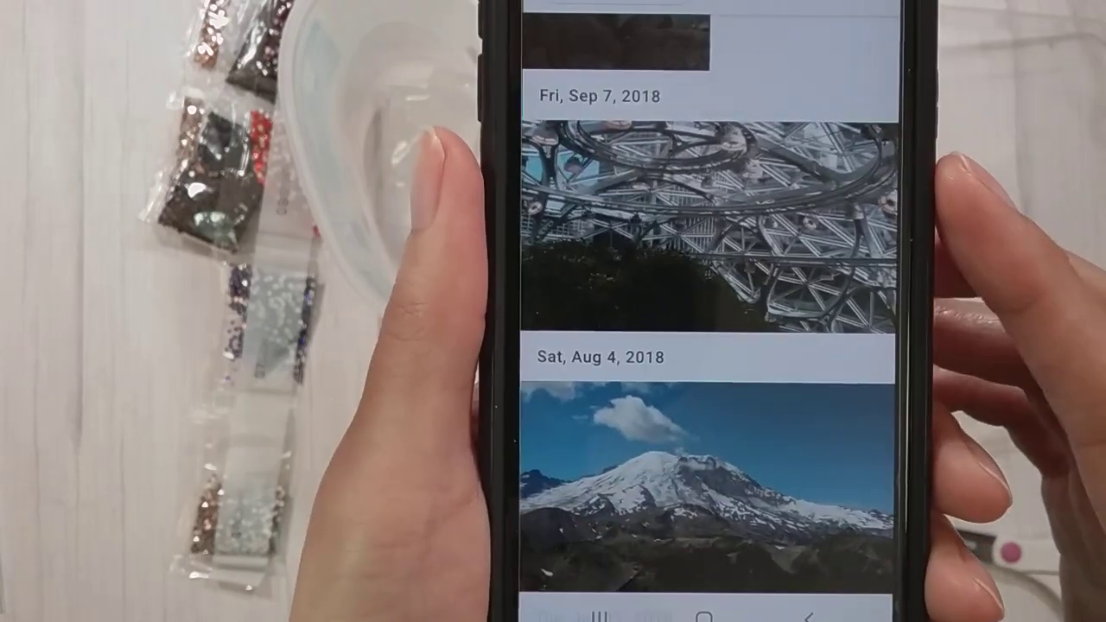
{"action": "scroll", "scroll_direction": "down", "scroll_amount": 3}
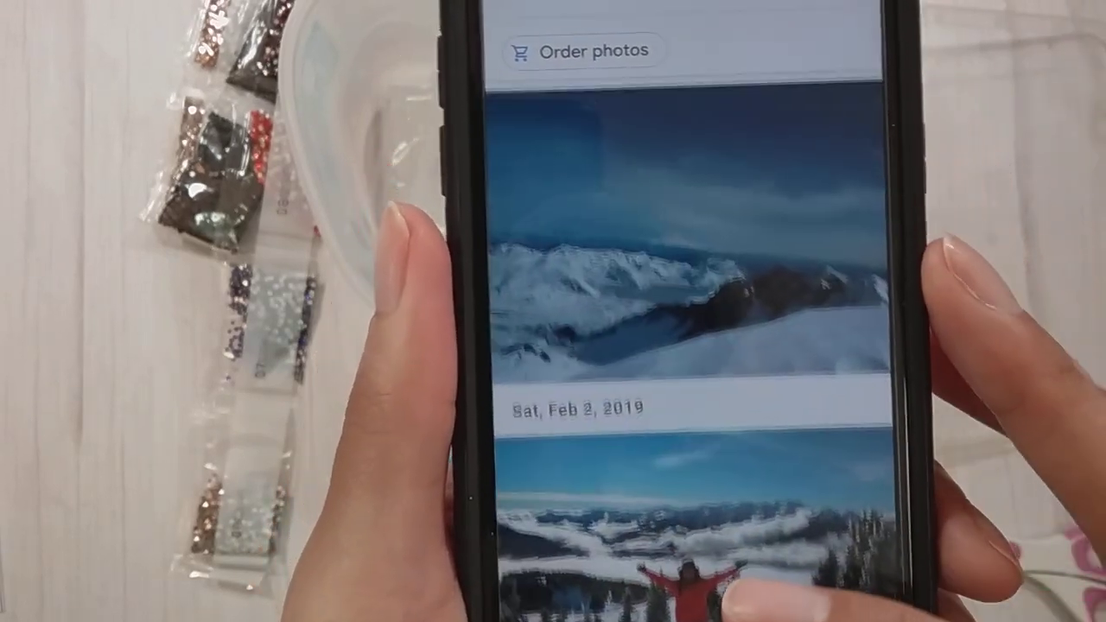
{"action": "scroll", "scroll_direction": "down", "scroll_amount": 3}
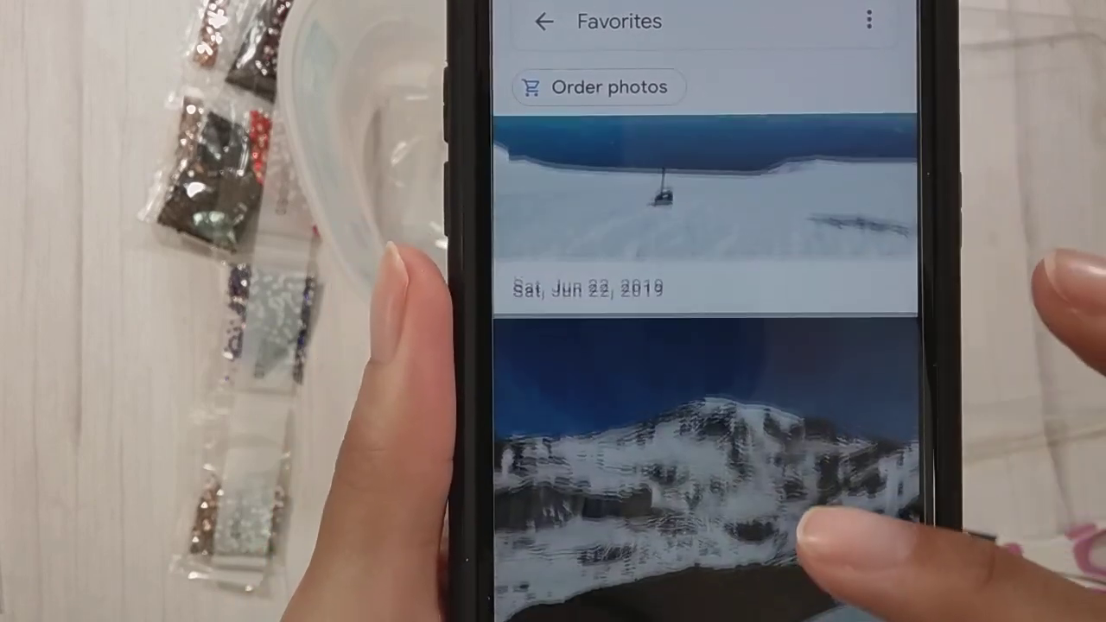
{"action": "scroll", "scroll_direction": "down", "scroll_amount": 3}
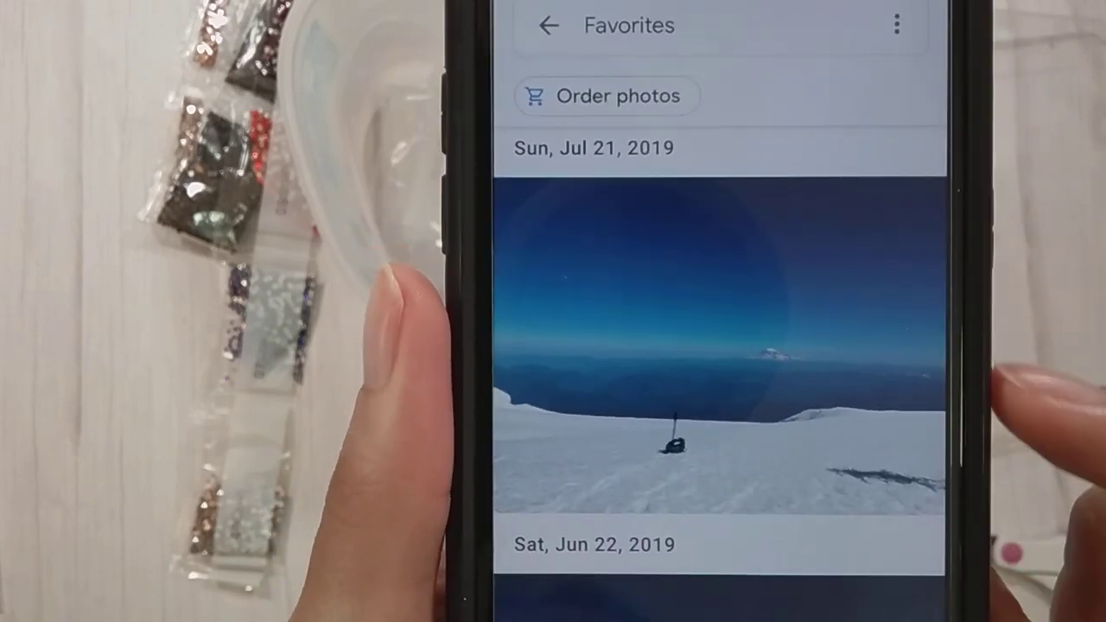